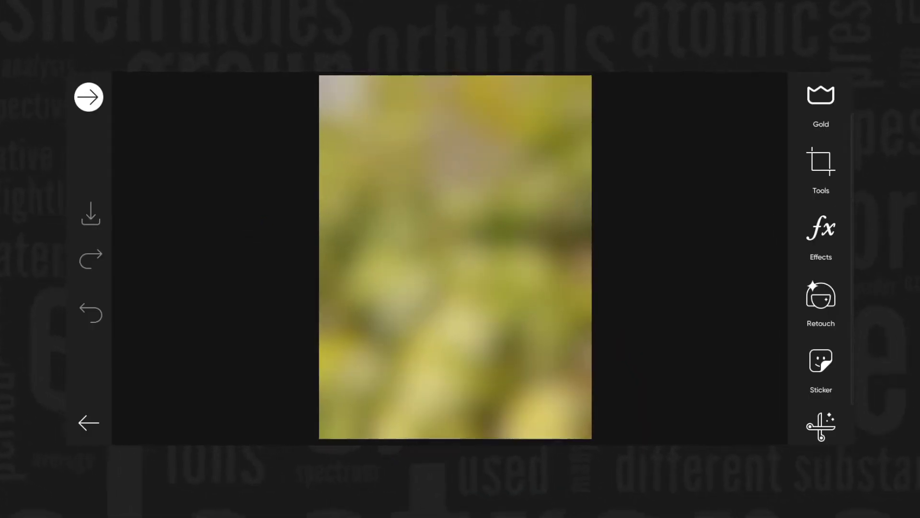
- Search the sticker library for 'Kingfisher' via the suggestion for 'King'
{"action": "left_click", "coordinate": [820, 359]}
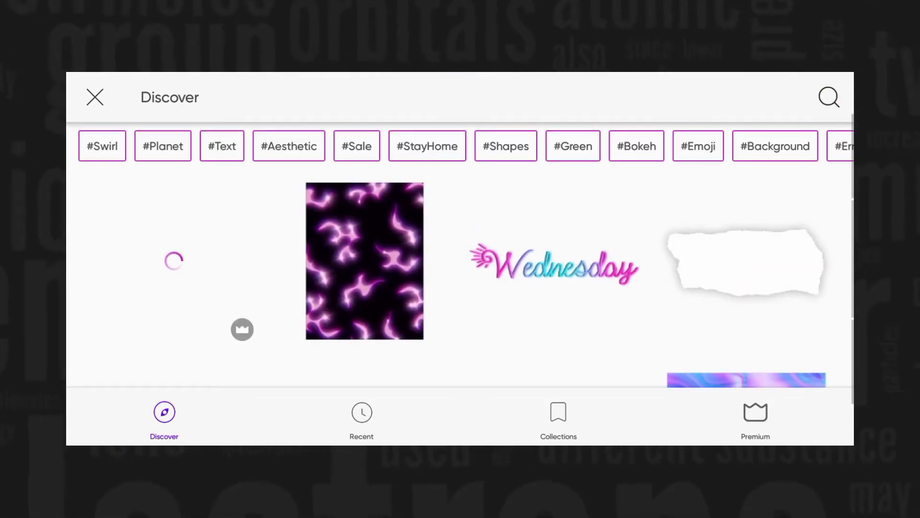
{"action": "left_click", "coordinate": [828, 97]}
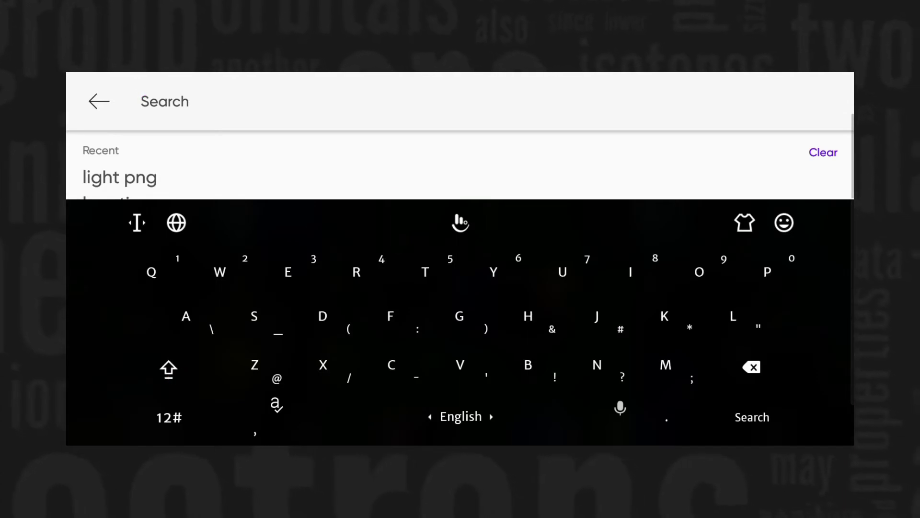
{"action": "type", "text": "Kingfi"}
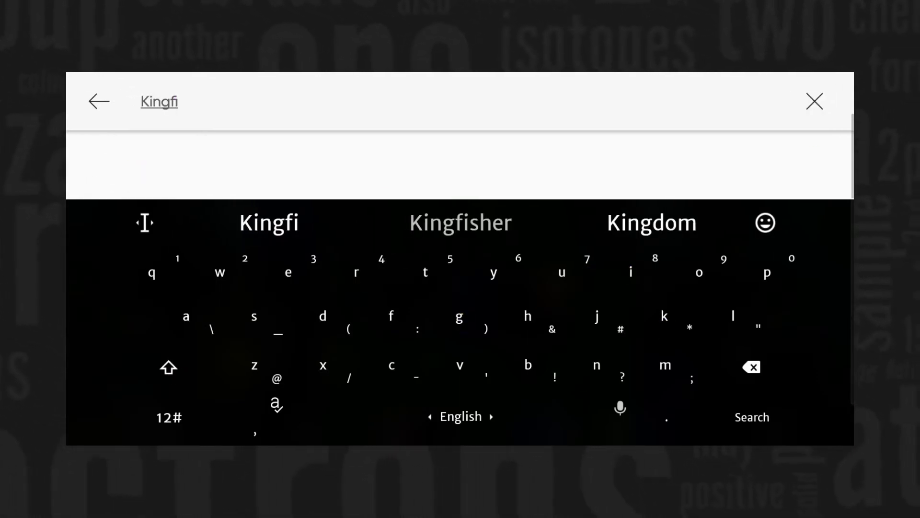
{"action": "left_click", "coordinate": [459, 222]}
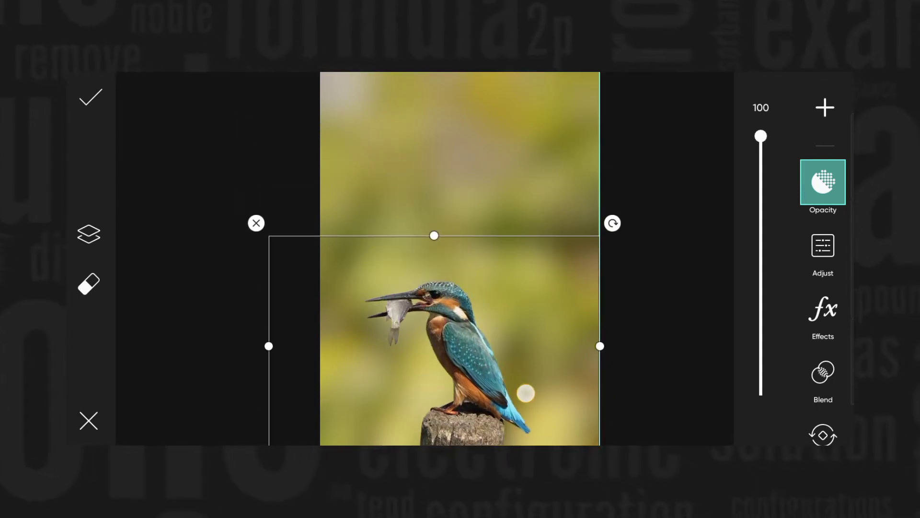
- Apply the kingfisher sticker at the lower middle of the background and proceed to saving
{"action": "left_click", "coordinate": [90, 98]}
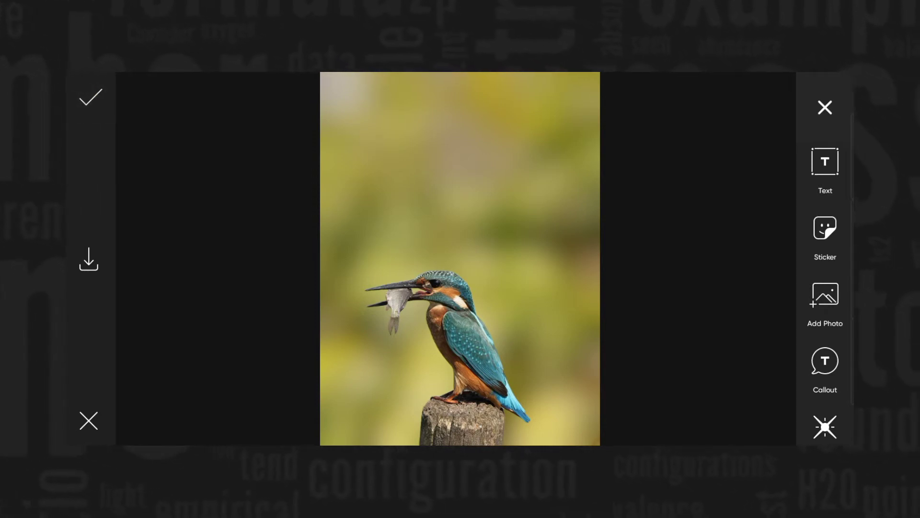
{"action": "left_click", "coordinate": [88, 96]}
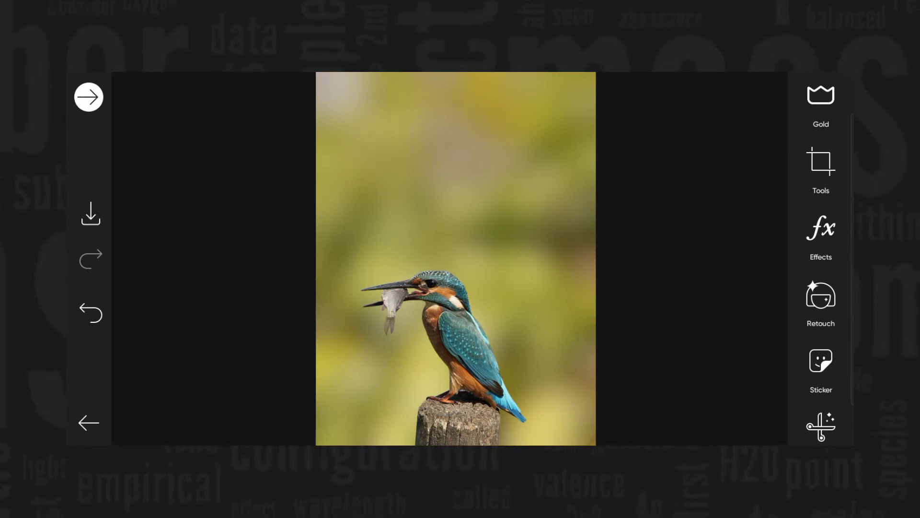
{"action": "left_click", "coordinate": [821, 160]}
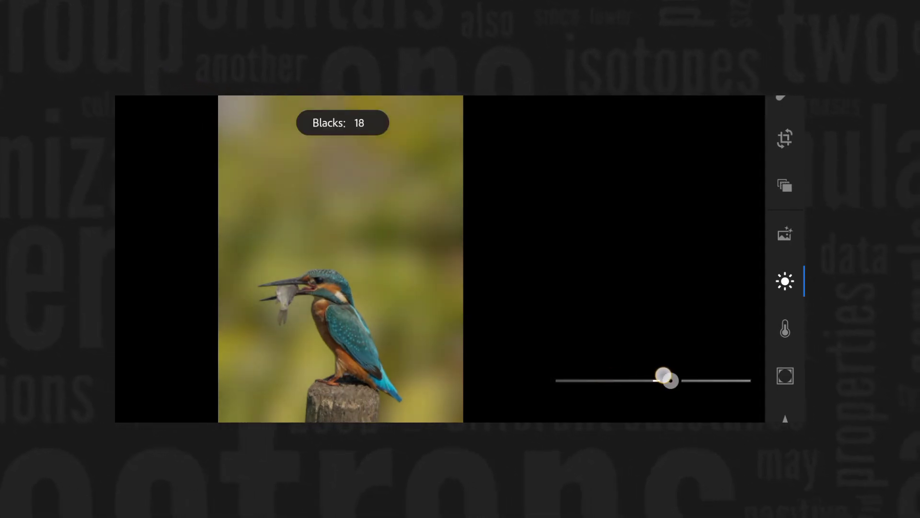
- Raise Blacks to 18 in the Light panel
{"action": "left_click", "coordinate": [785, 329]}
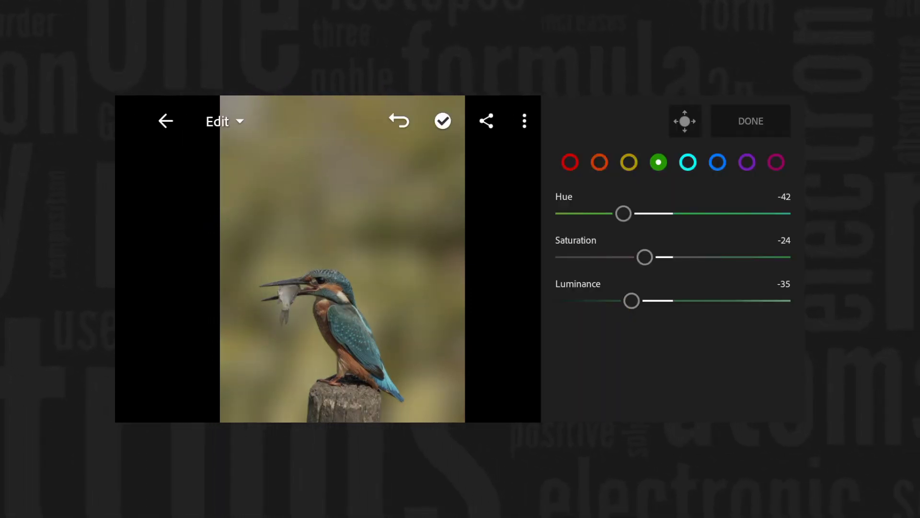
- Set Green hue -42, saturation -24, luminance -35 and Blue hue -64, luminance 40 in Color Mix
{"action": "left_click", "coordinate": [716, 163]}
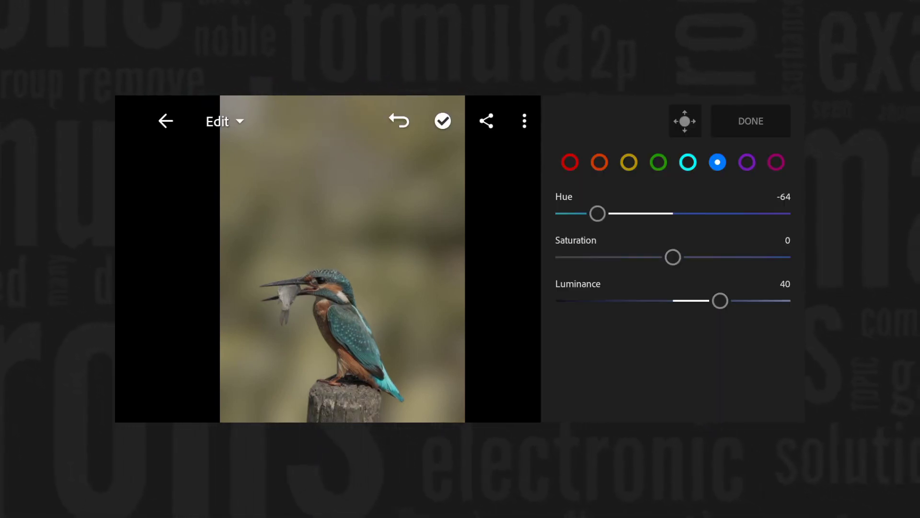
{"action": "left_click", "coordinate": [600, 163]}
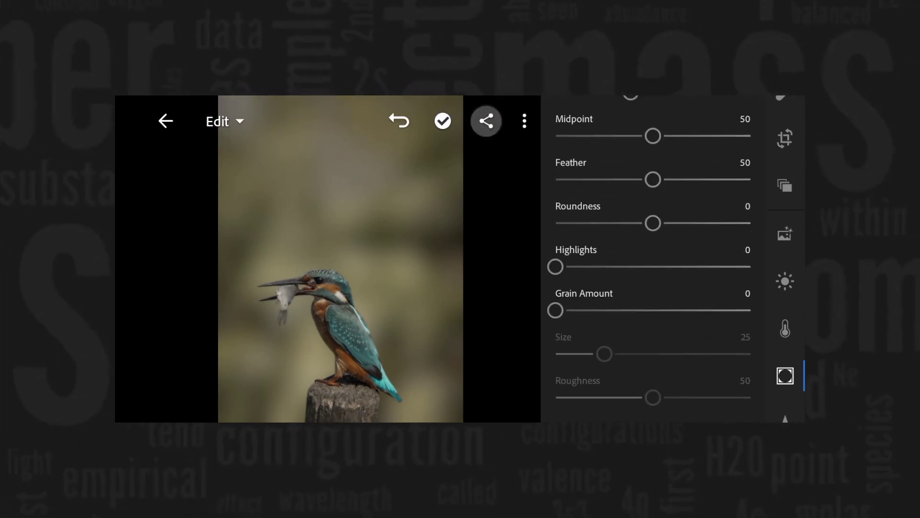
- Export the colour-graded kingfisher photo from the share menu
{"action": "left_click", "coordinate": [486, 121]}
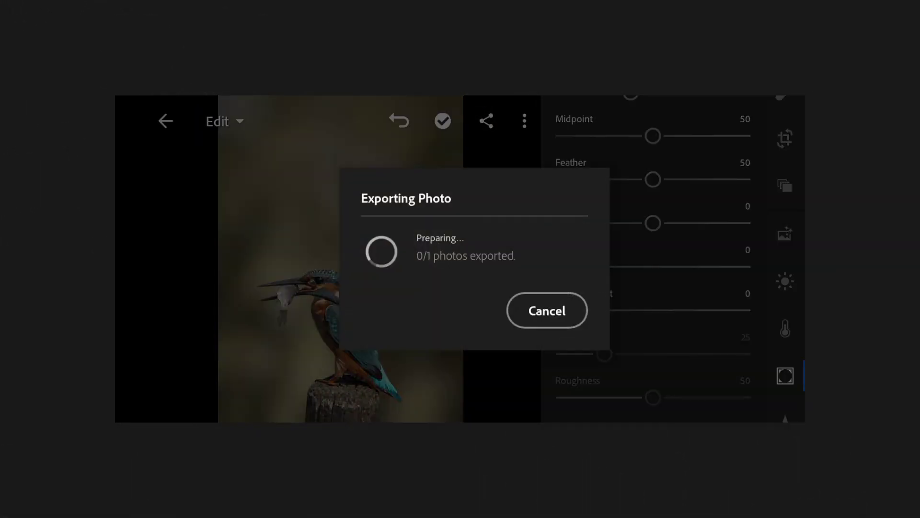